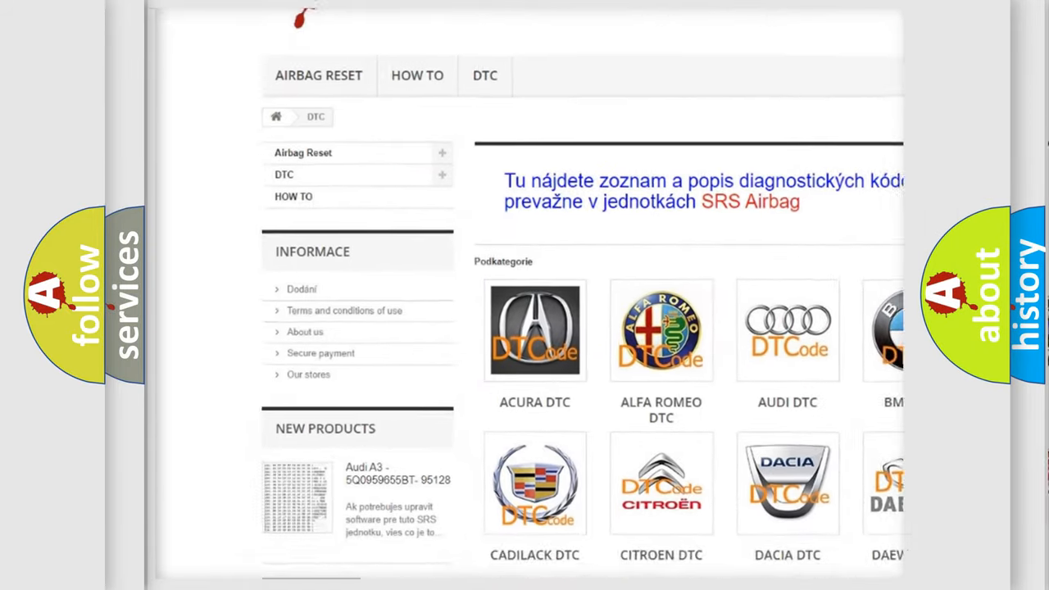
scroll("down", 3)
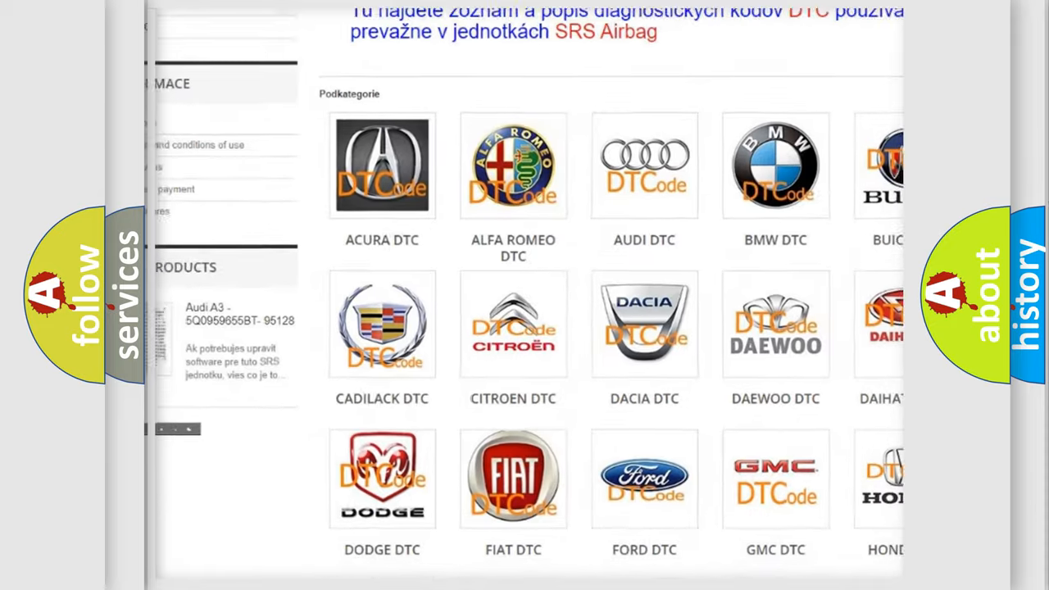
scroll("down", 3)
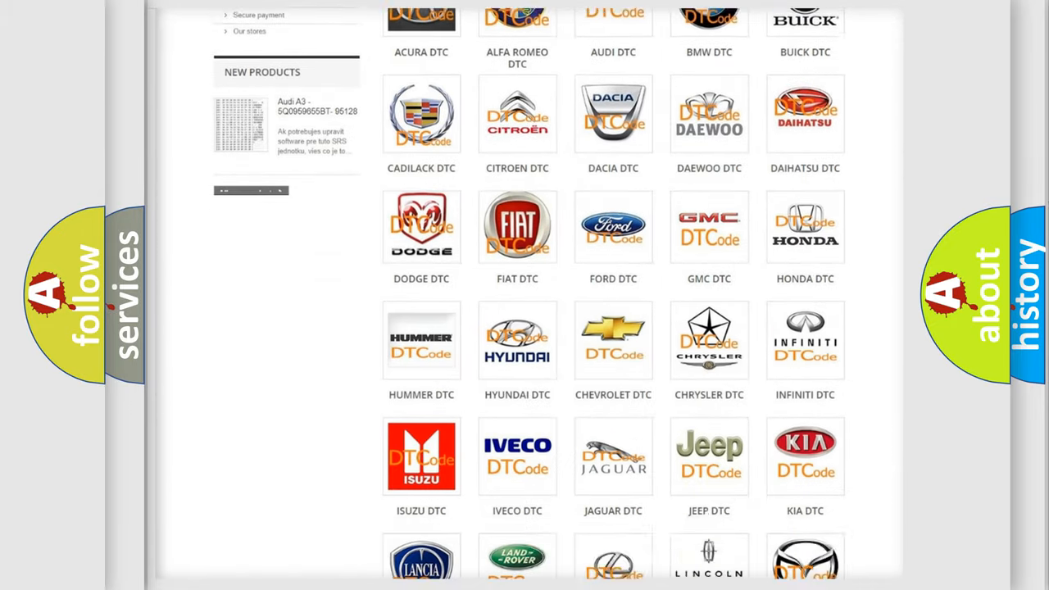
scroll("down", 3)
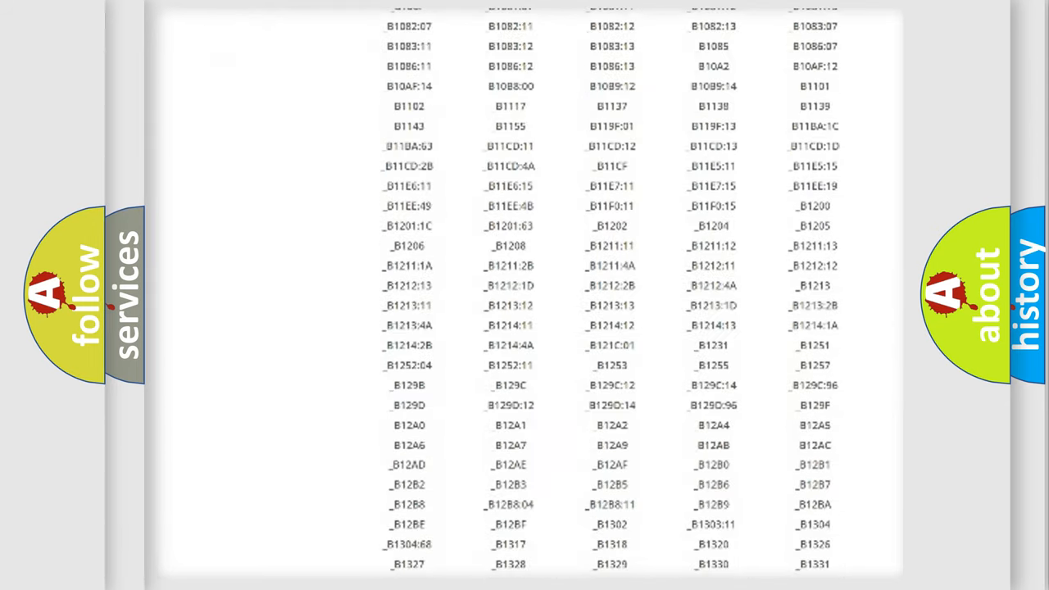
scroll("down", 3)
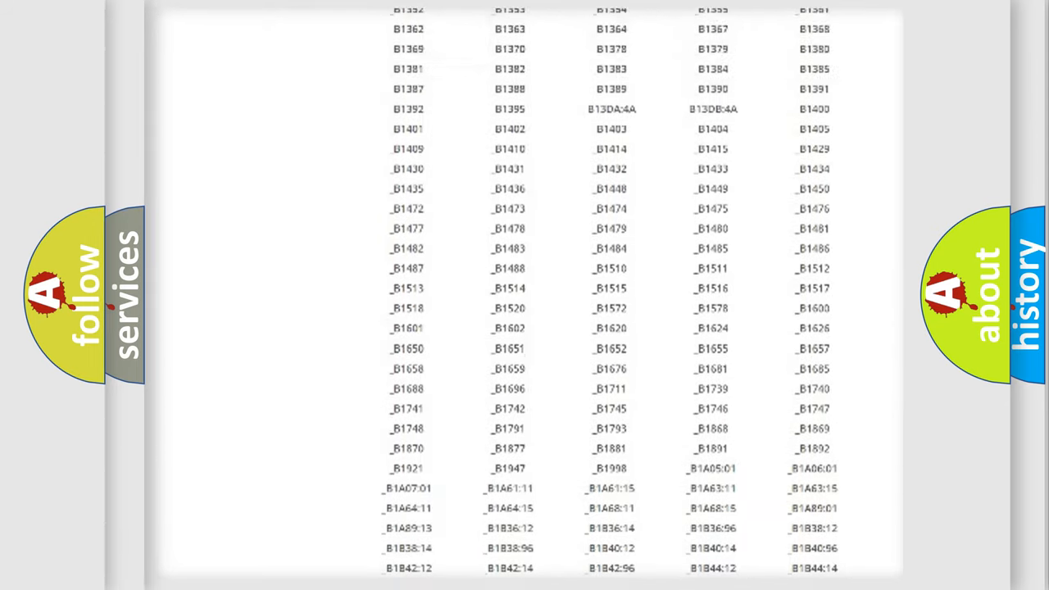
scroll("up", 3)
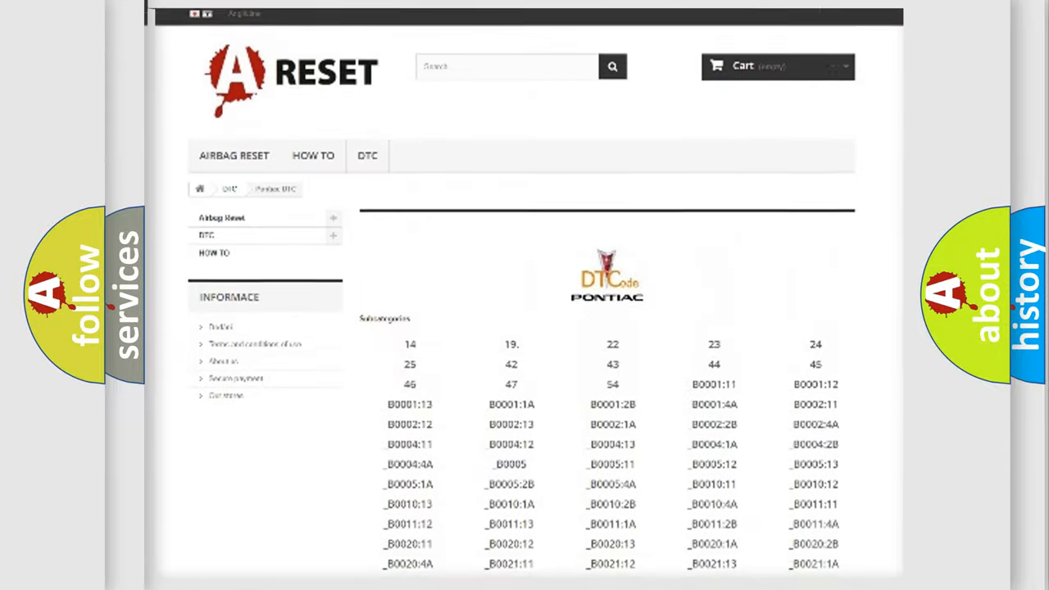